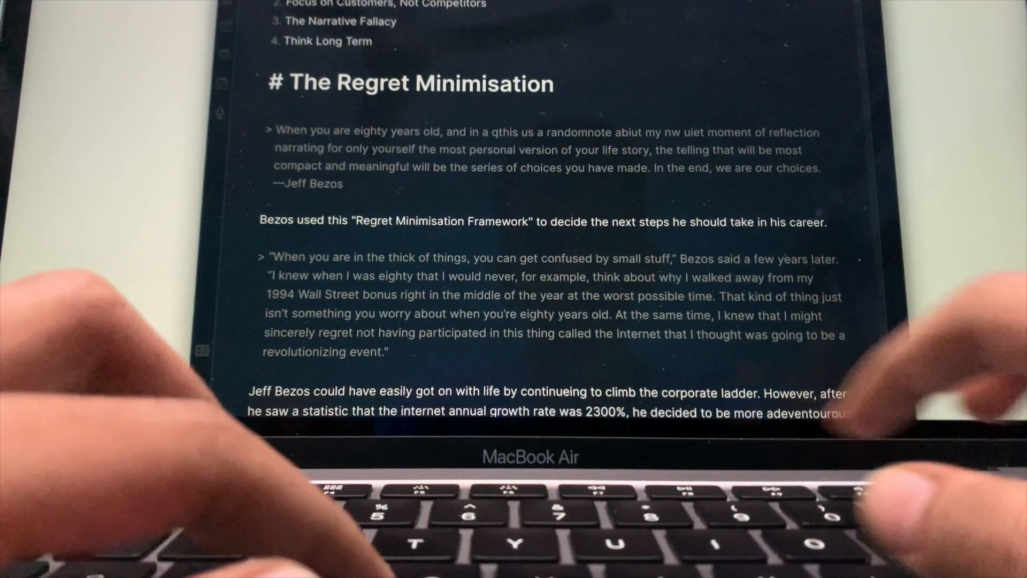
{"action": "type", "text": "djsjjdkdksdffjkjdkind"}
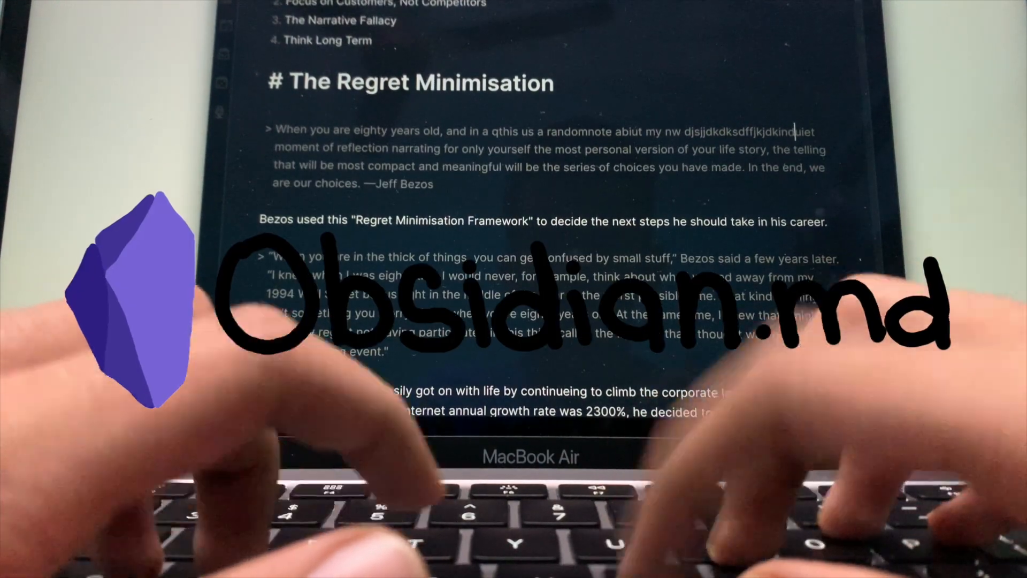
{"action": "type", "text": "gkdnggkgikfdjffk"}
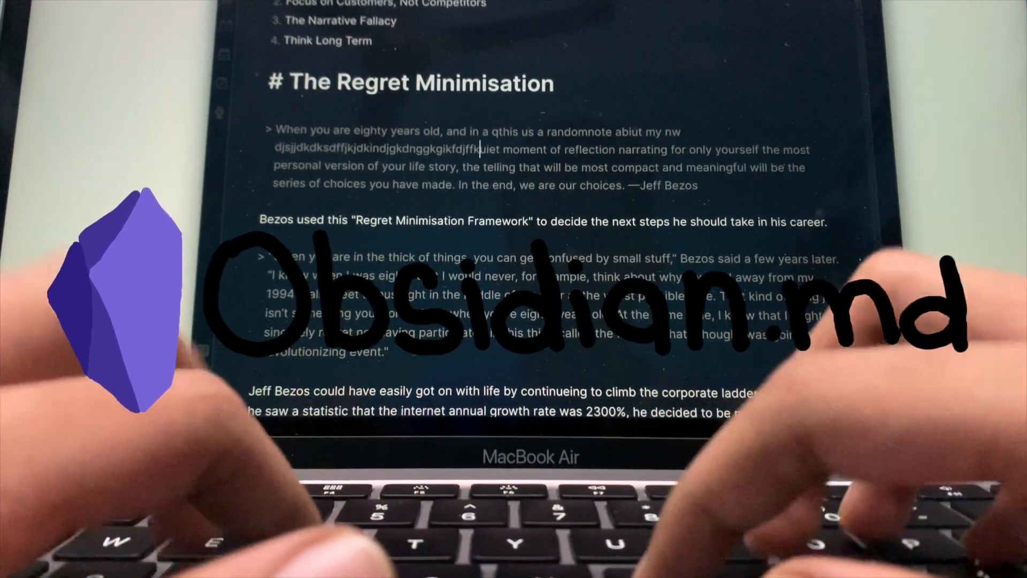